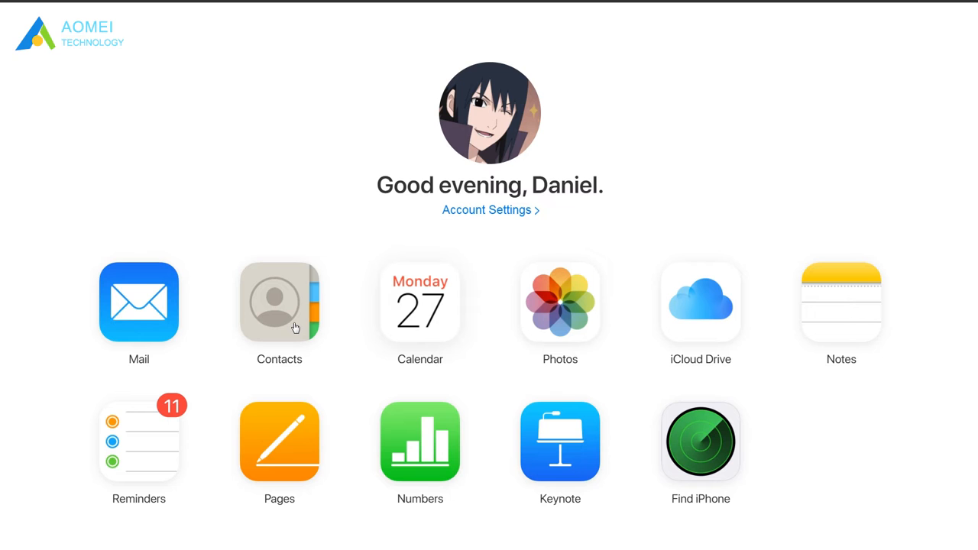
# - Leave the iCloud home page to reach the iPhone 11 Pro Max summary in iTunes
pyautogui.click(700, 303)
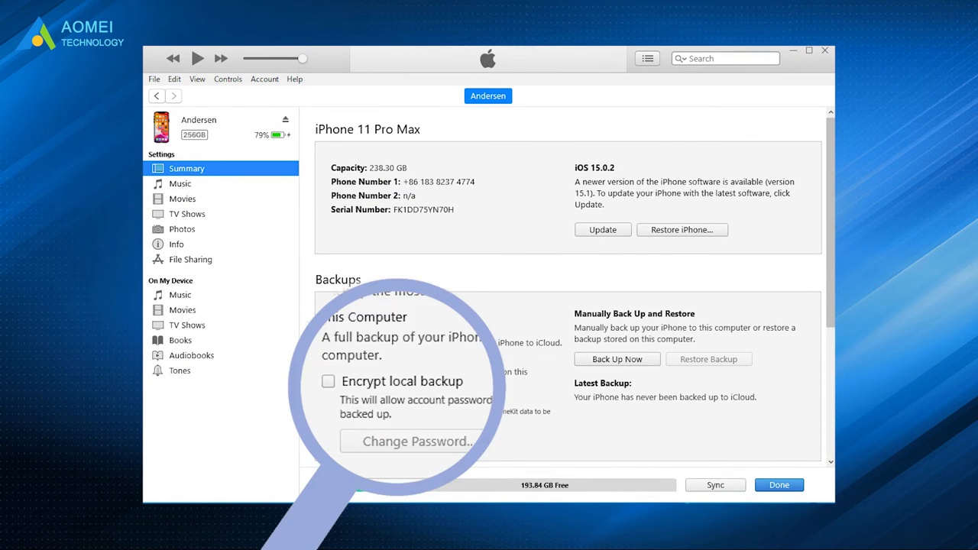
# - Return from the iPhone summary to the iTunes Music library
pyautogui.click(327, 382)
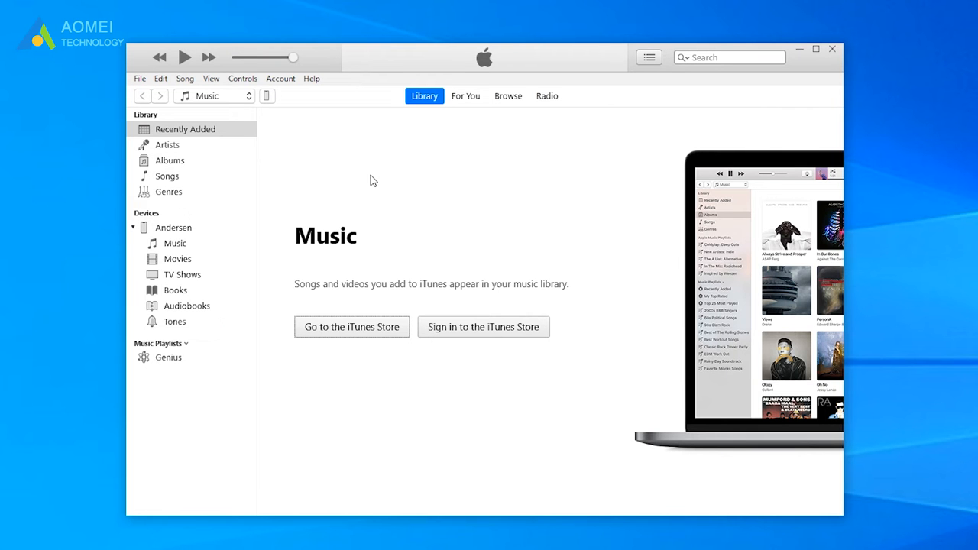
pyautogui.moveTo(278, 92)
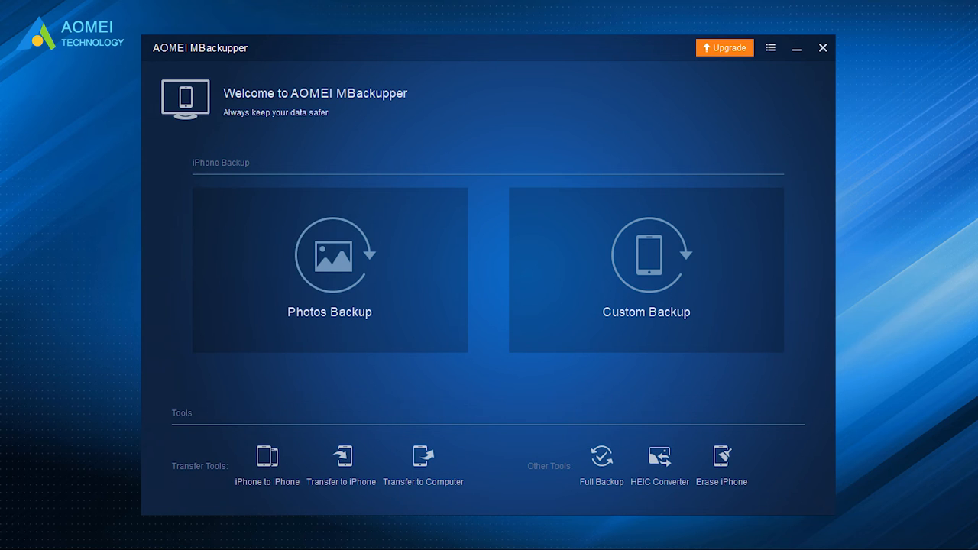
# - Preview the Custom Backup photo picker, then search Google for 'AOMEI MBackupper'
pyautogui.click(330, 268)
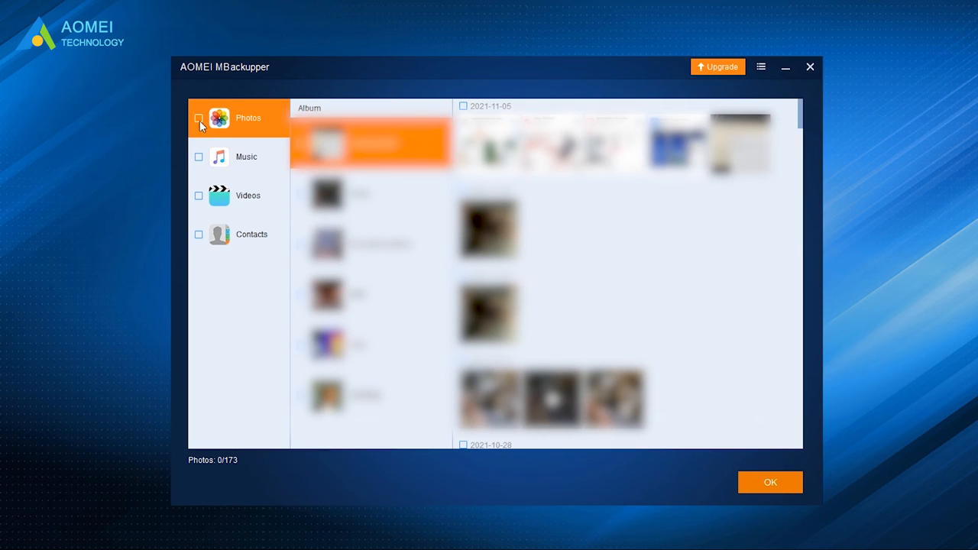
pyautogui.click(199, 120)
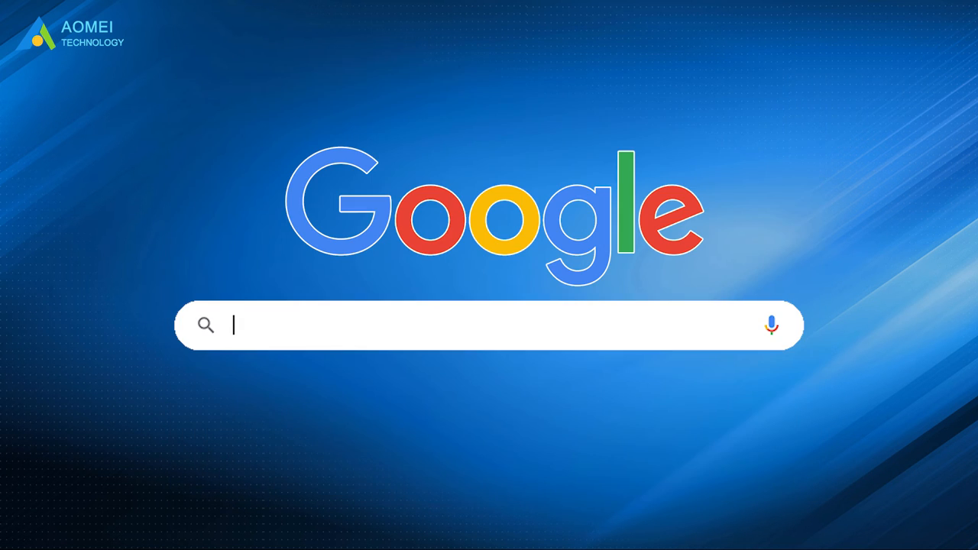
pyautogui.write('AOMEI MBackupper')
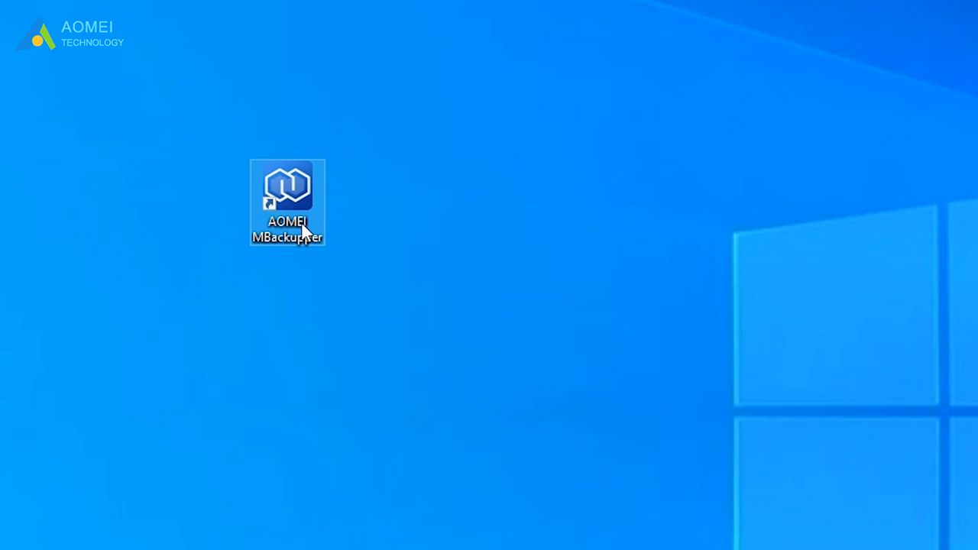
# - Launch AOMEI MBackupper from the desktop and start a Custom Backup
pyautogui.doubleClick(290, 187)
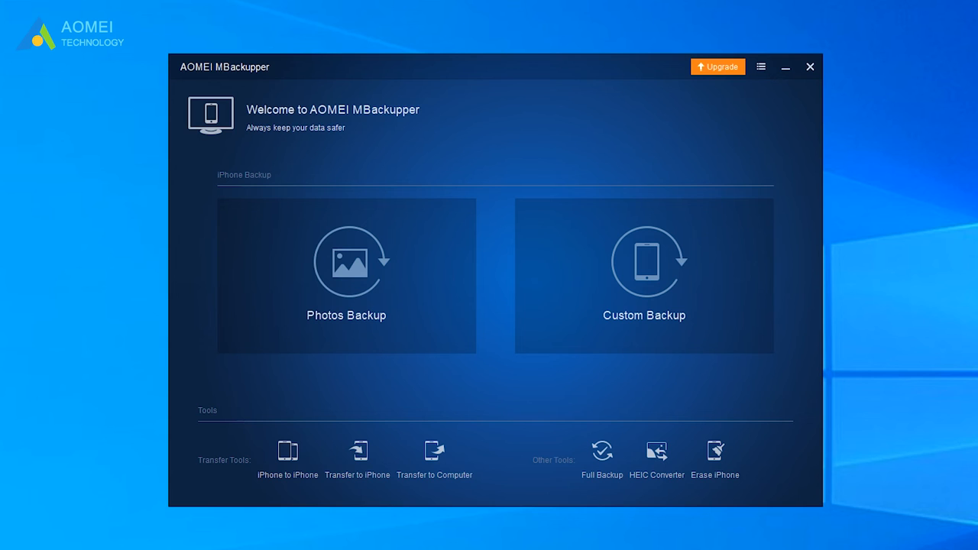
pyautogui.click(643, 275)
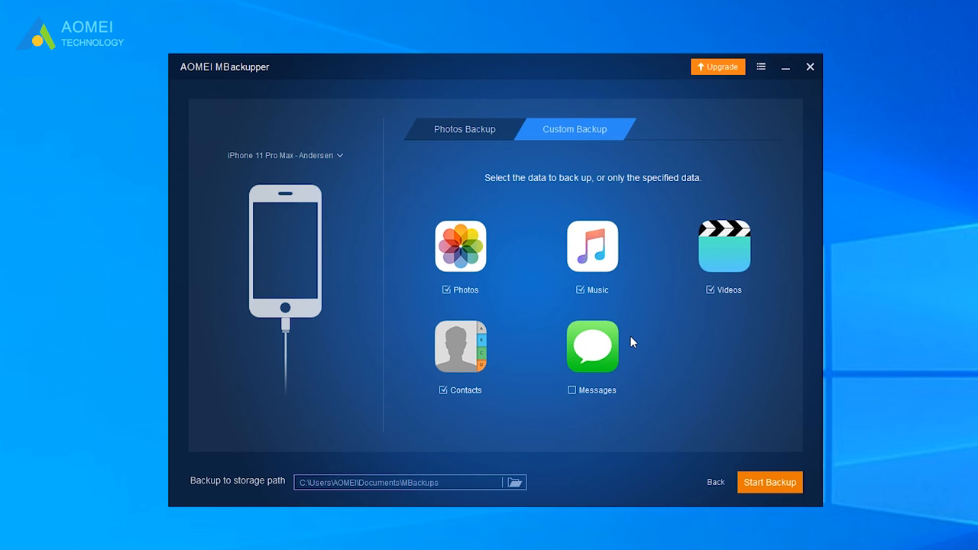
pyautogui.moveTo(454, 281)
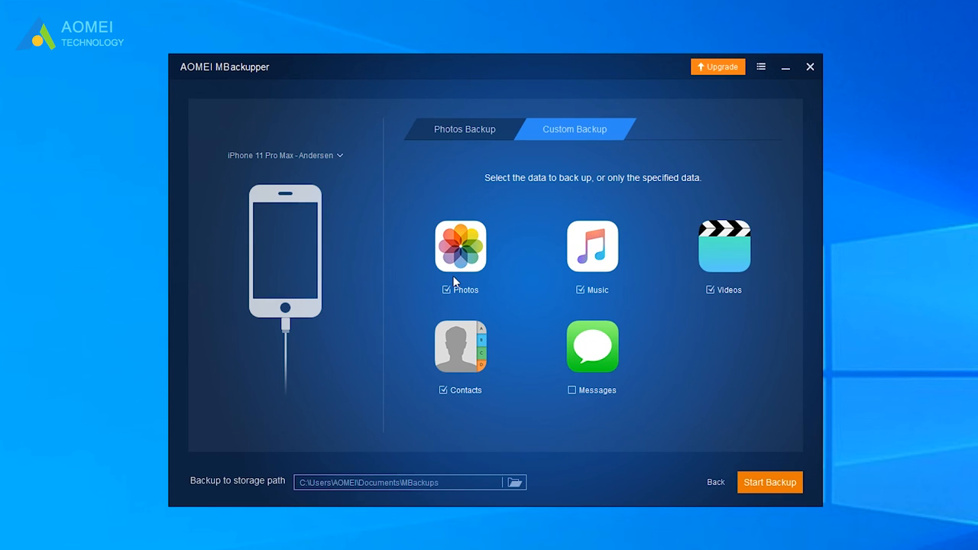
# - Select all 173 photos only and run the backup so it appears in Backup Management
pyautogui.click(460, 246)
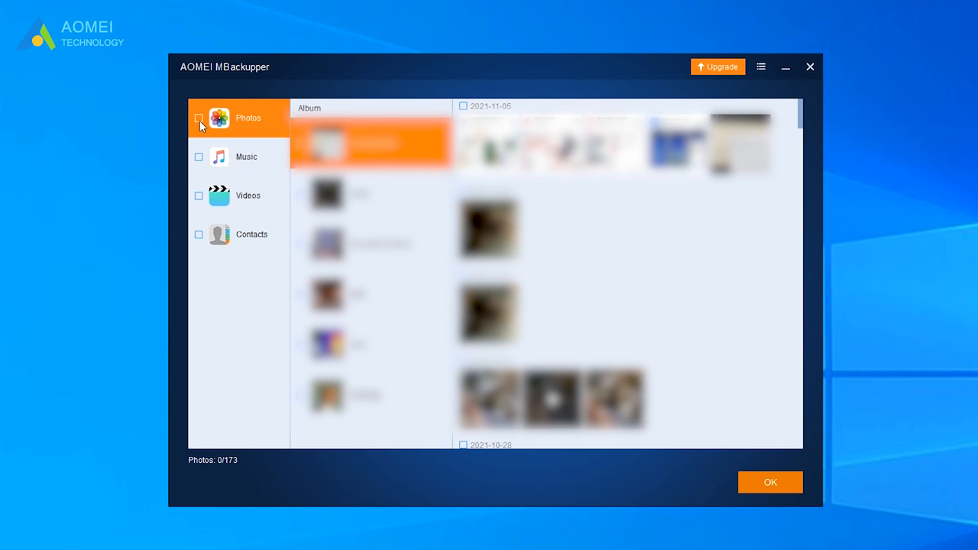
pyautogui.click(199, 117)
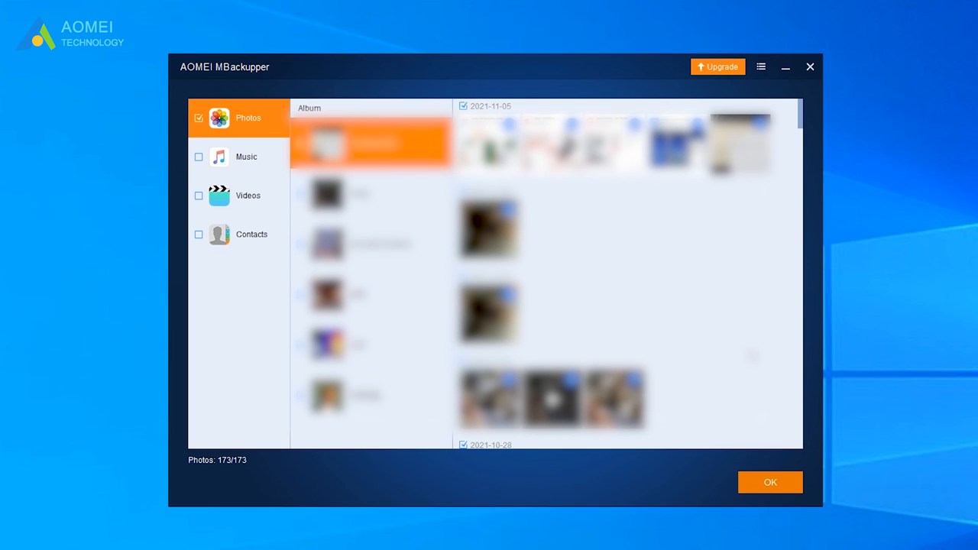
pyautogui.click(770, 483)
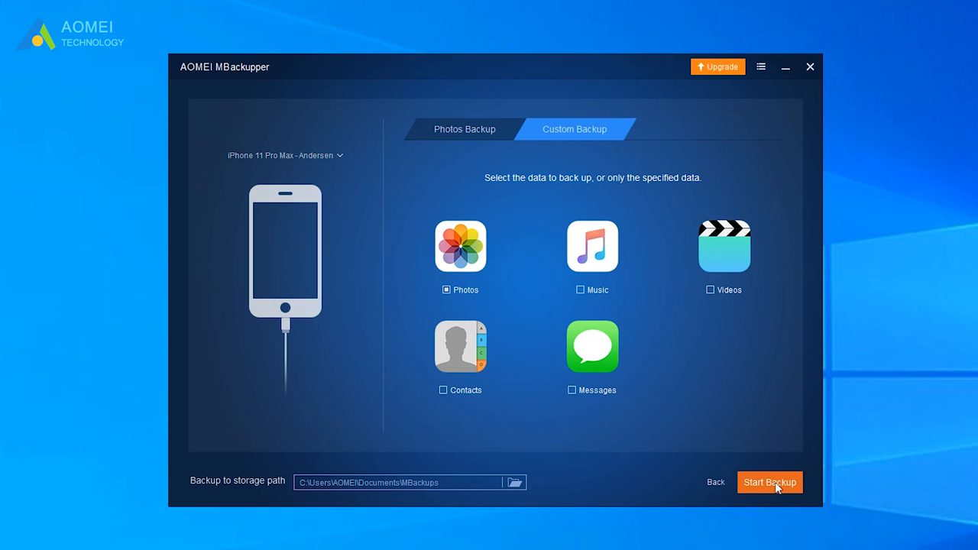
pyautogui.click(770, 481)
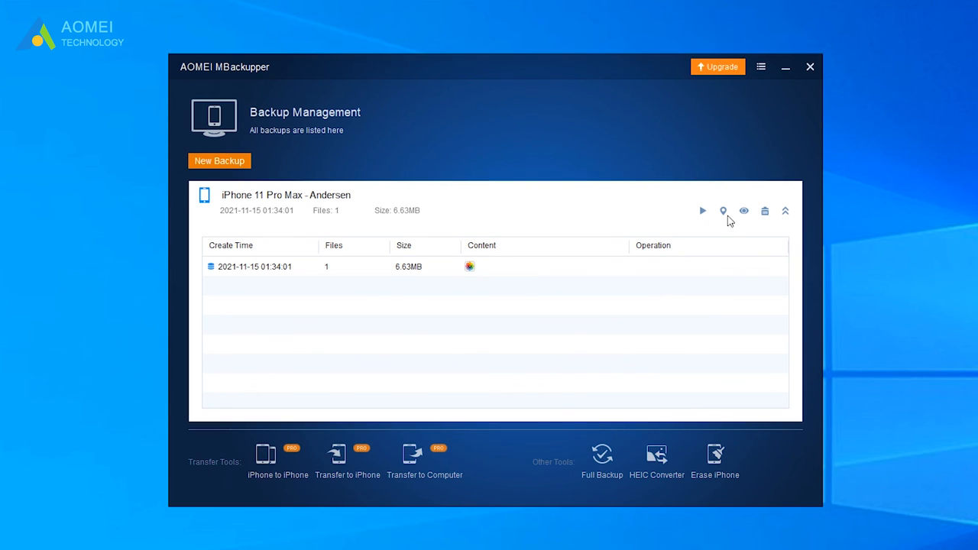